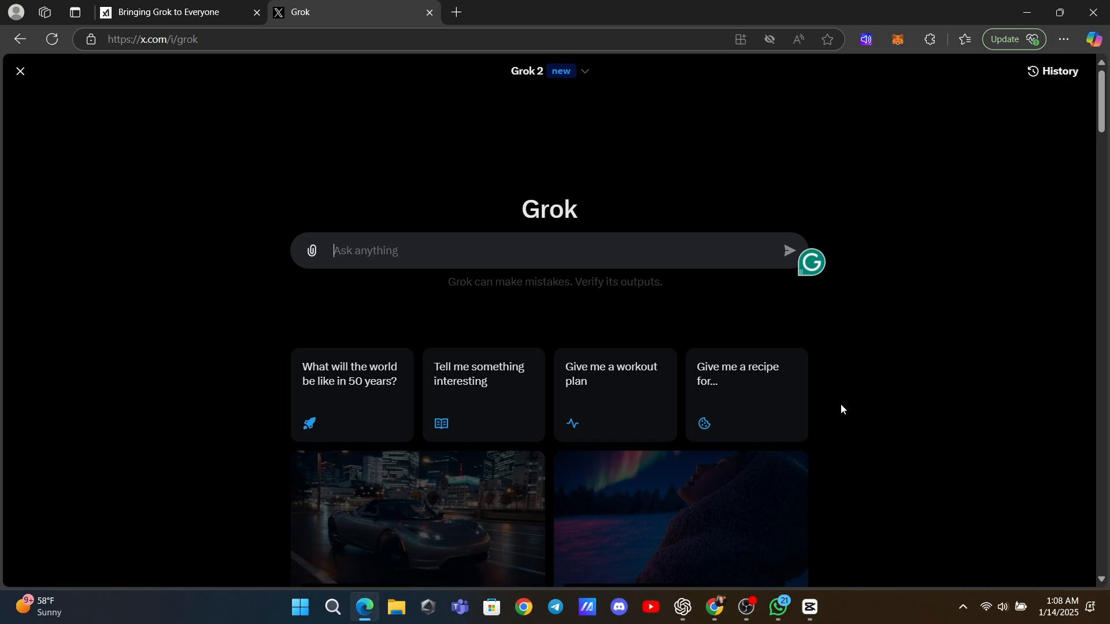
- Switch to the xAI 'Bringing Grok to Everyone' blog post tab
{"action": "left_click", "coordinate": [173, 12]}
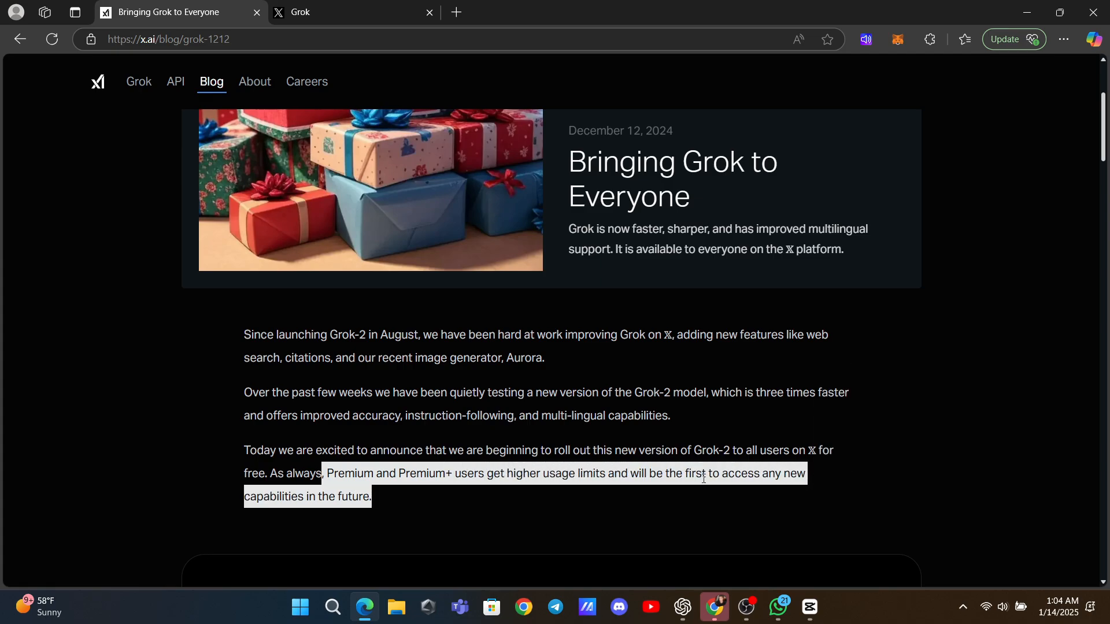
- Scroll the blog post past 'Try Grok on X' to the search results and citations screenshots
{"action": "scroll", "scroll_direction": "down", "scroll_amount": 3}
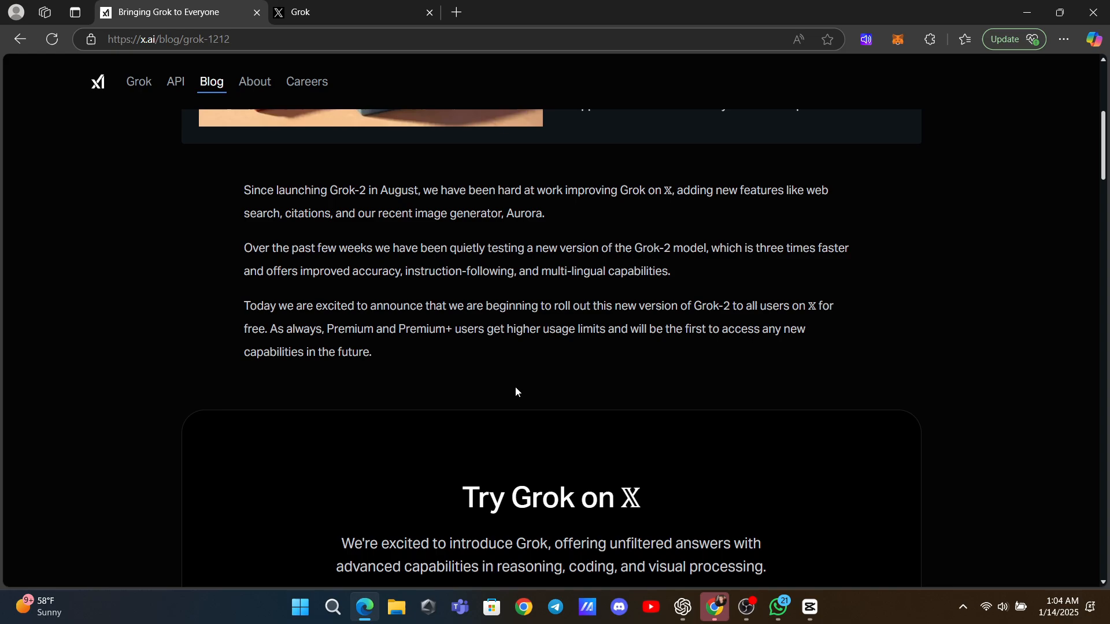
{"action": "scroll", "scroll_direction": "down", "scroll_amount": 3}
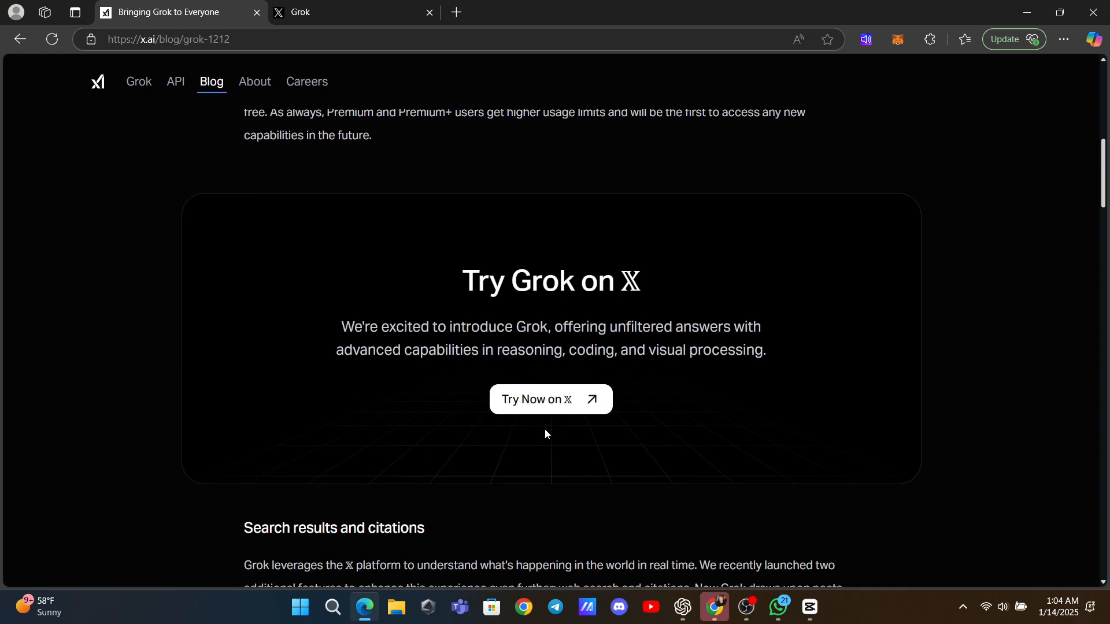
{"action": "scroll", "scroll_direction": "down", "scroll_amount": 3}
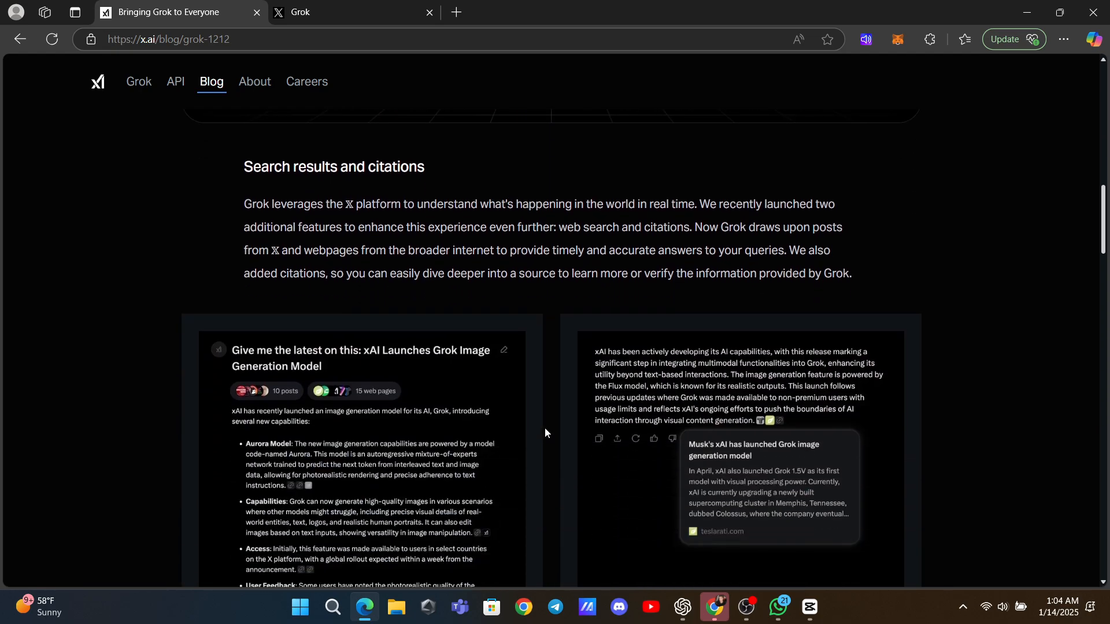
{"action": "scroll", "scroll_direction": "down", "scroll_amount": 3}
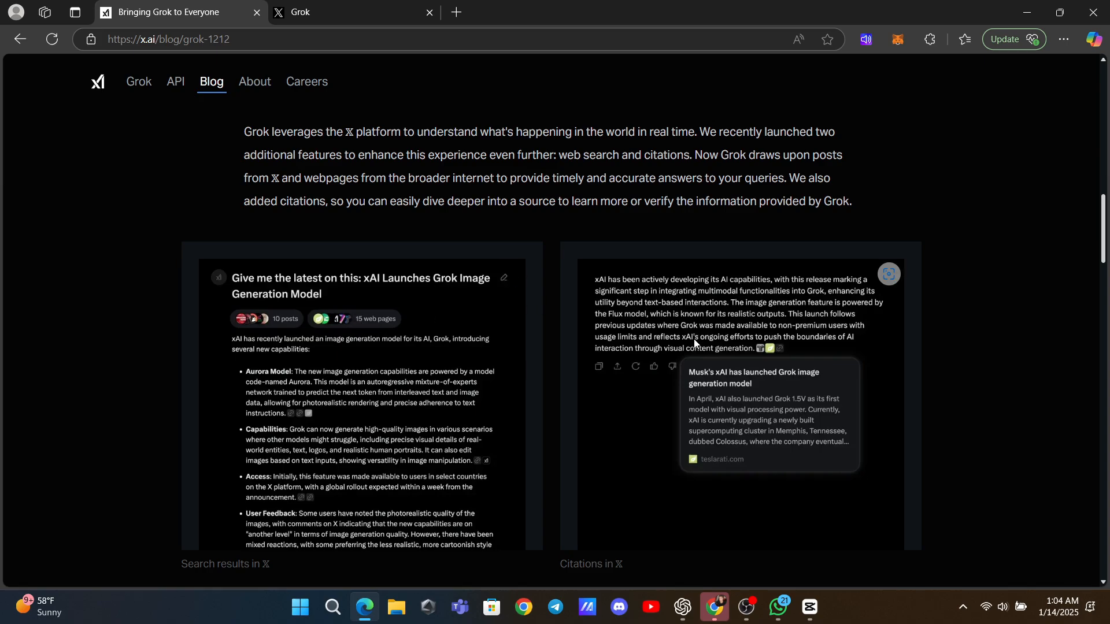
{"action": "mouse_move", "coordinate": [606, 436]}
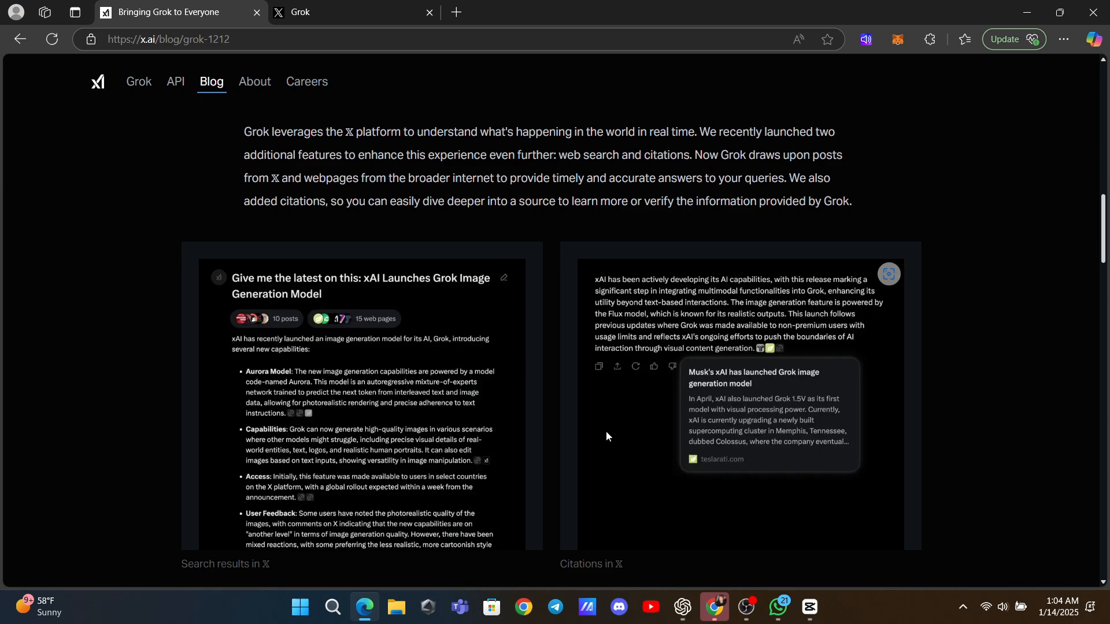
{"action": "scroll", "scroll_direction": "down", "scroll_amount": 3}
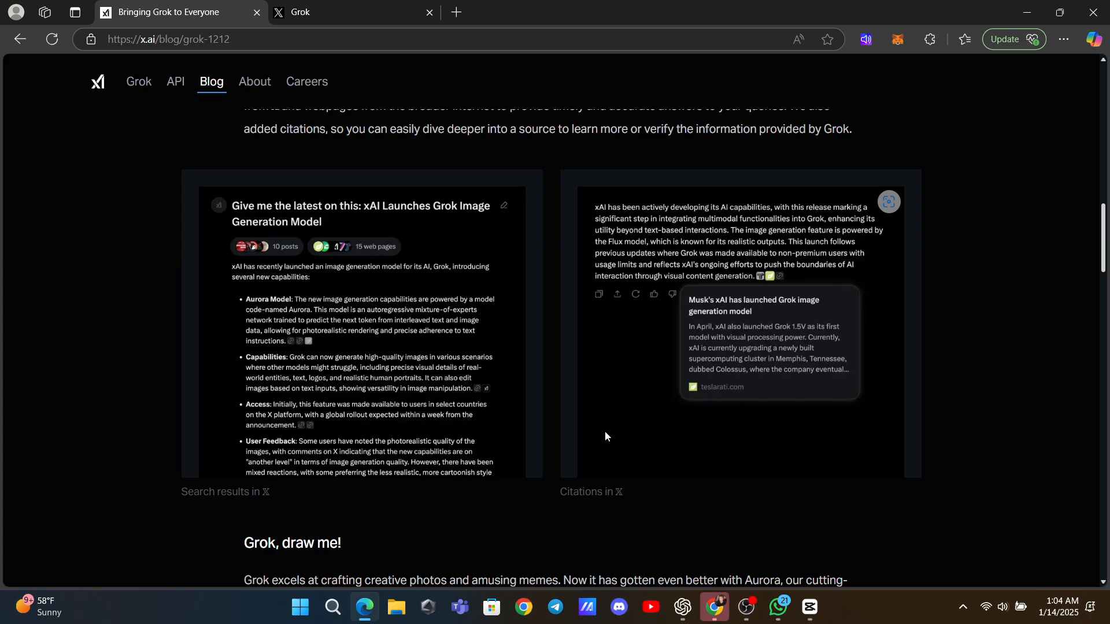
{"action": "mouse_move", "coordinate": [417, 215]}
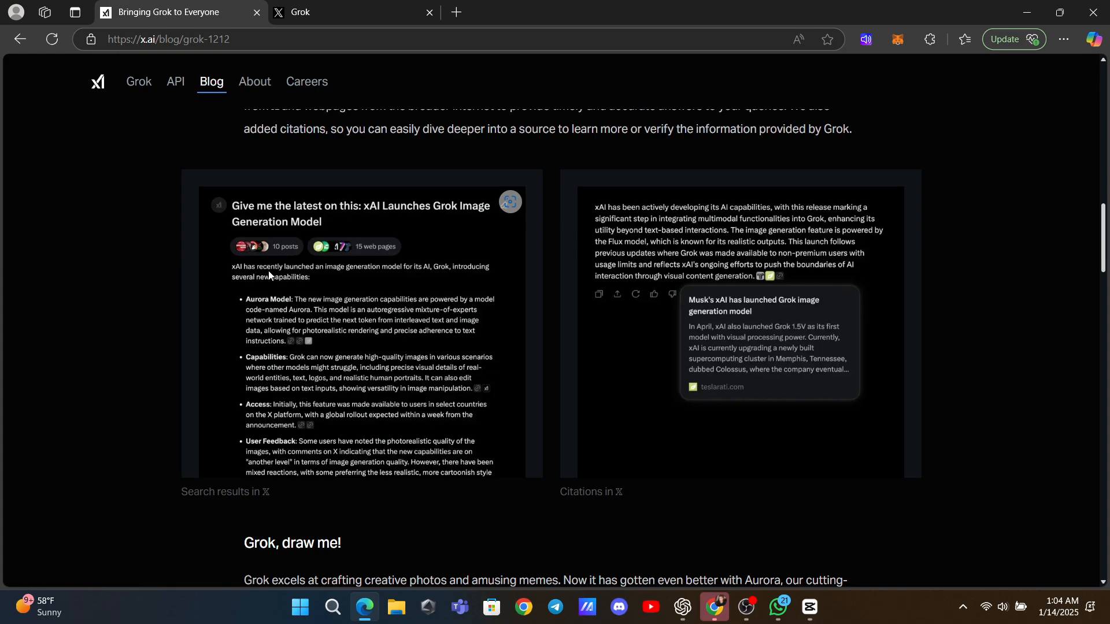
- Scroll past 'Grok, draw me!' and 'Grok, analysis!' to the API access section
{"action": "scroll", "scroll_direction": "down", "scroll_amount": 3}
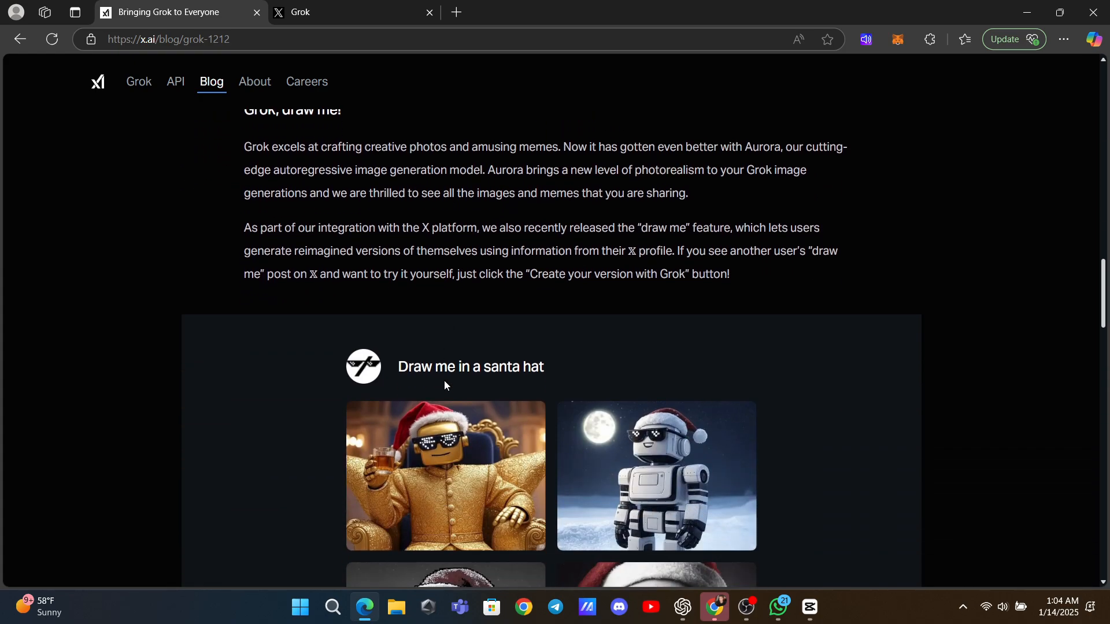
{"action": "scroll", "scroll_direction": "down", "scroll_amount": 3}
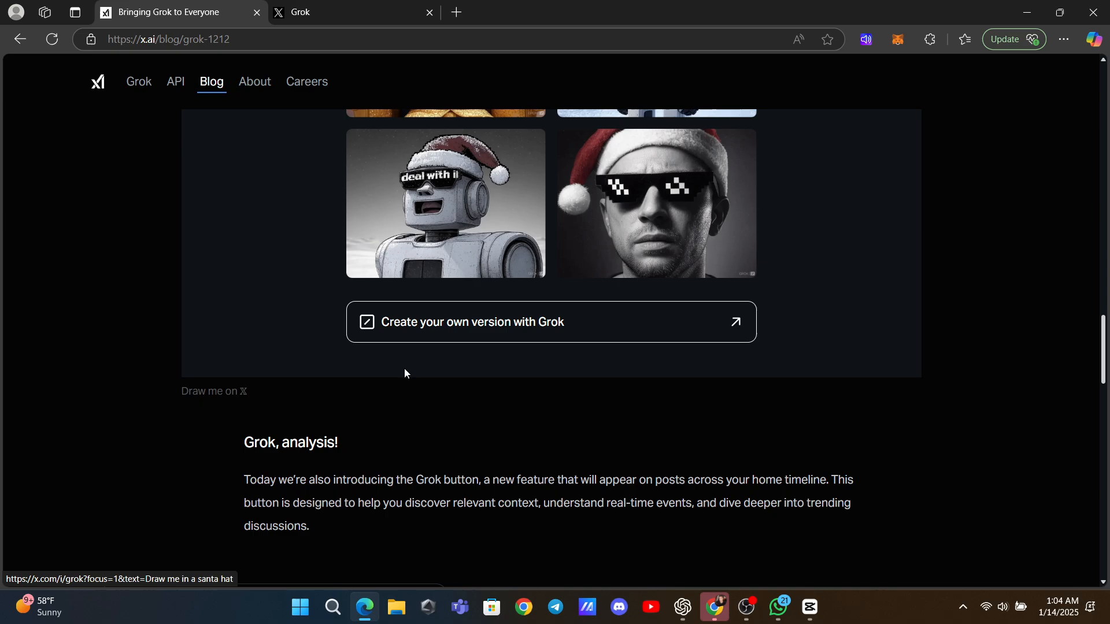
{"action": "scroll", "scroll_direction": "down", "scroll_amount": 3}
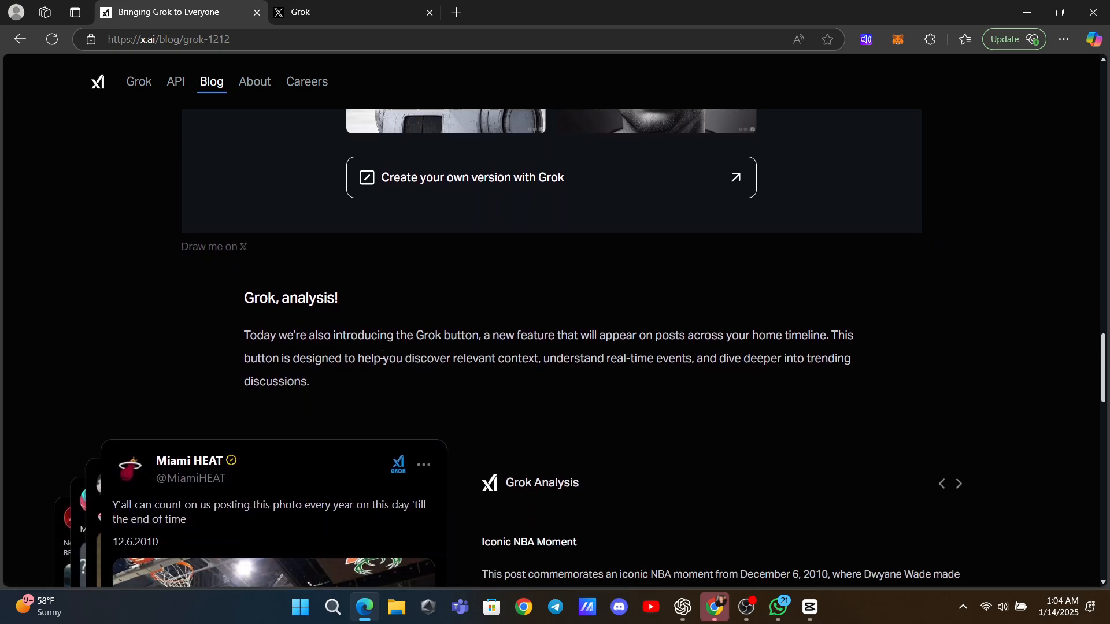
{"action": "mouse_move", "coordinate": [311, 318]}
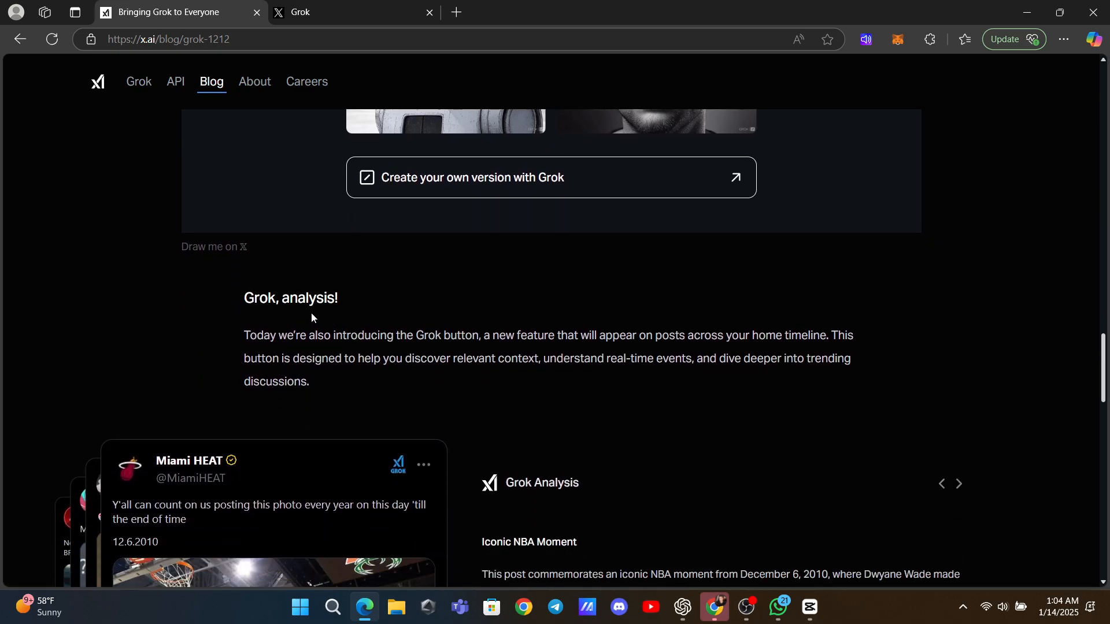
{"action": "scroll", "scroll_direction": "down", "scroll_amount": 3}
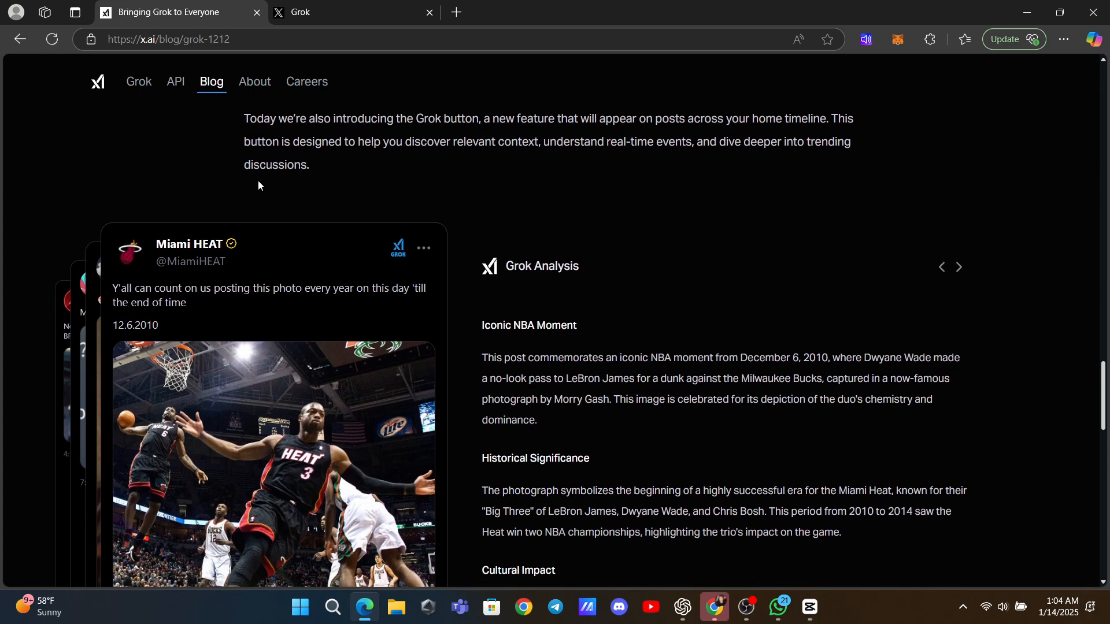
{"action": "mouse_move", "coordinate": [423, 340]}
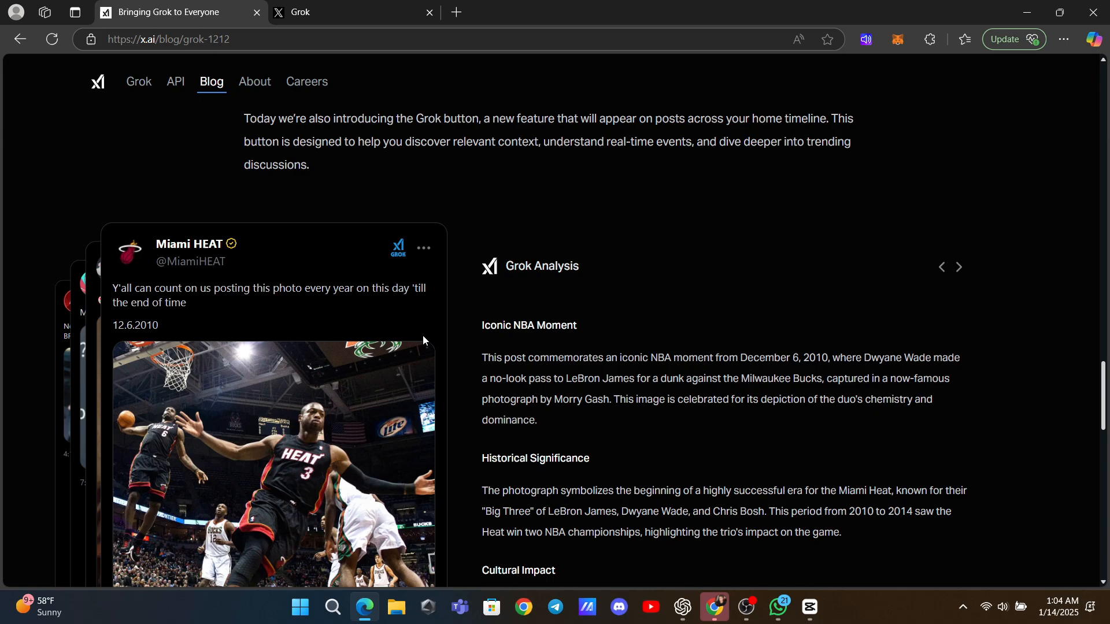
{"action": "scroll", "scroll_direction": "down", "scroll_amount": 3}
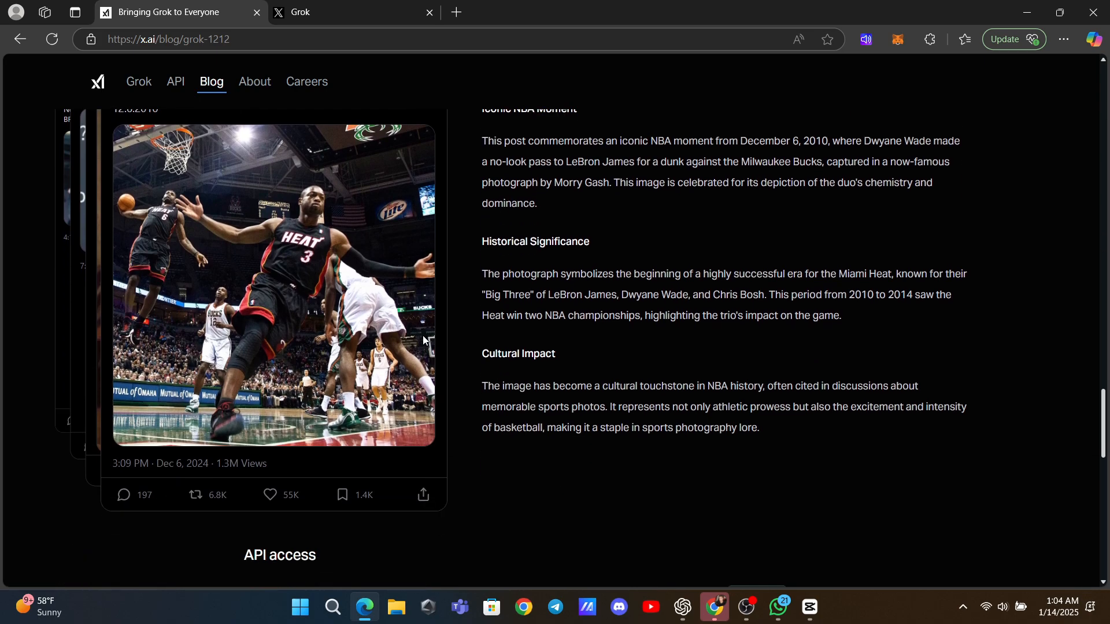
{"action": "scroll", "scroll_direction": "down", "scroll_amount": 3}
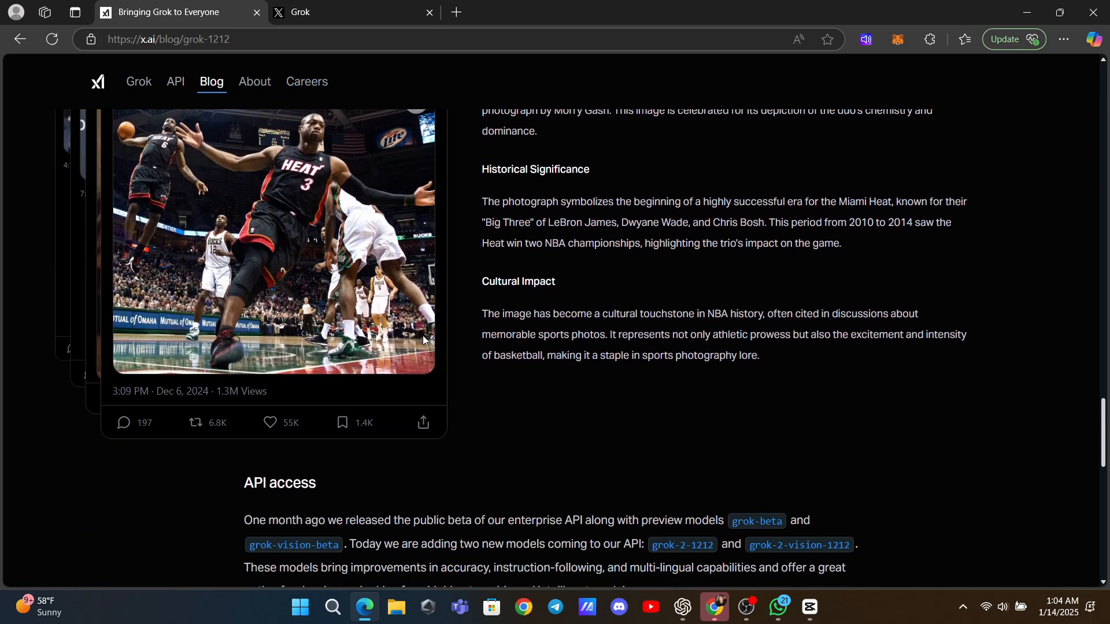
{"action": "scroll", "scroll_direction": "up", "scroll_amount": 3}
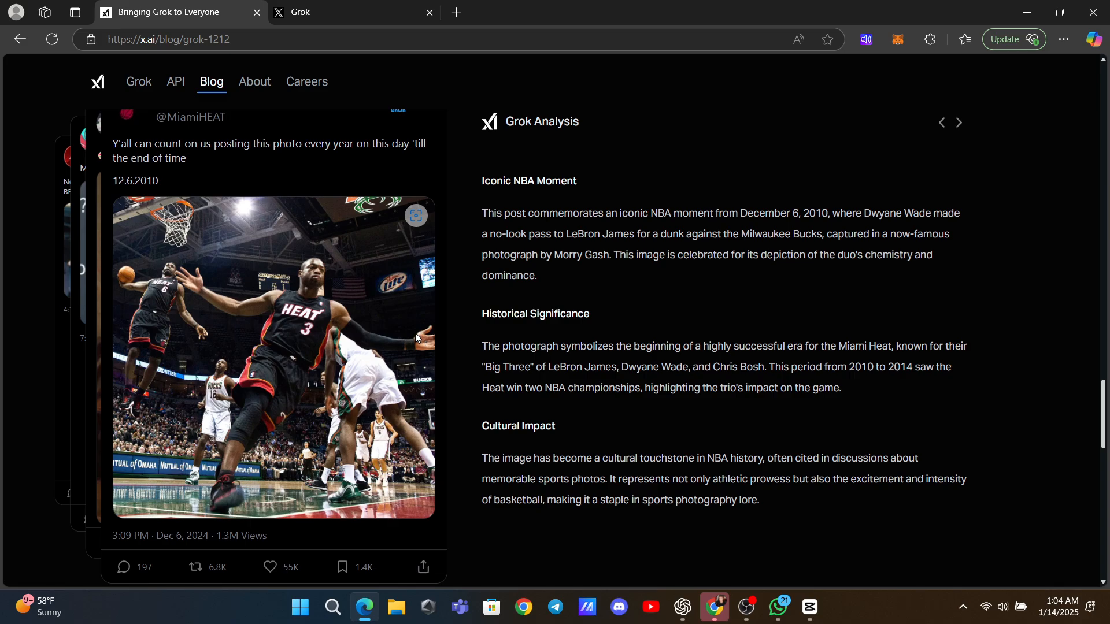
{"action": "scroll", "scroll_direction": "down", "scroll_amount": 3}
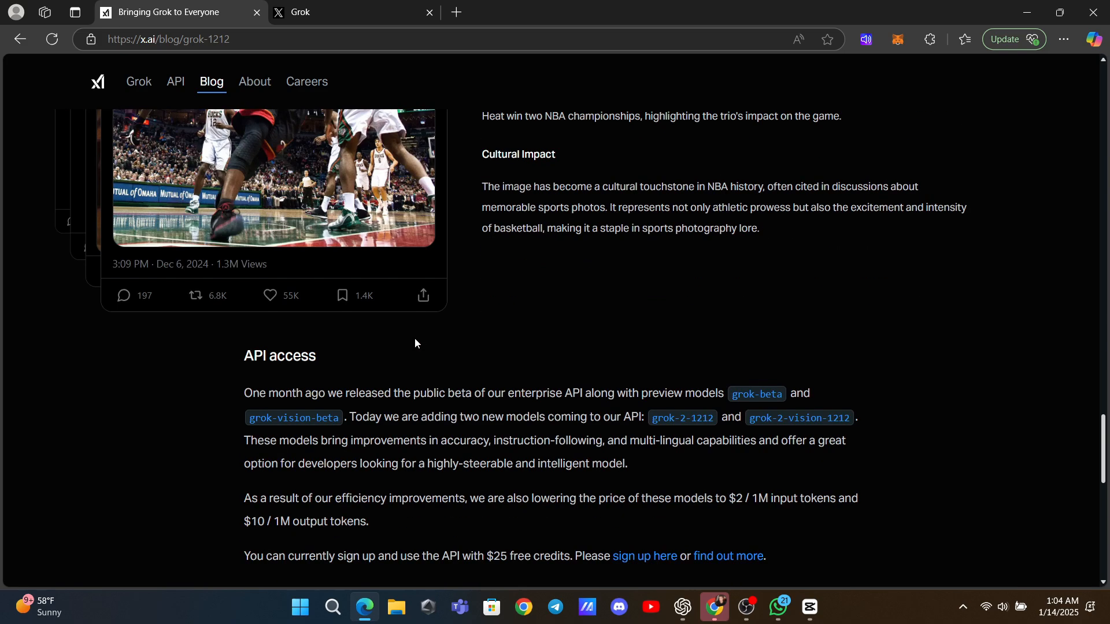
{"action": "scroll", "scroll_direction": "down", "scroll_amount": 3}
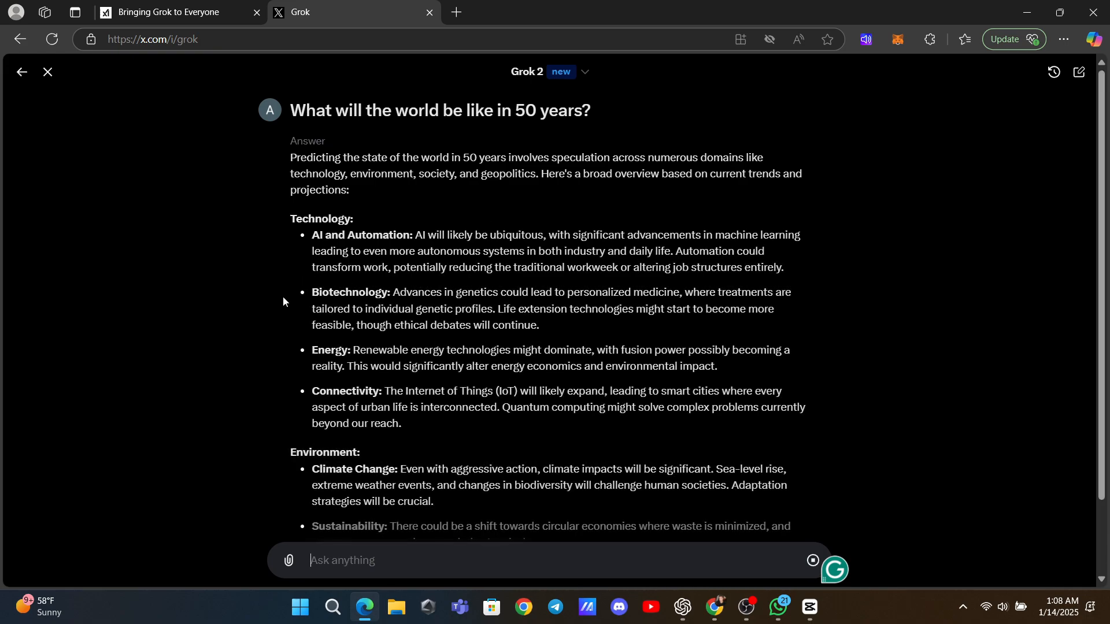
- Scroll through Grok 2's answer on the world in 50 years, then back to the question
{"action": "scroll", "scroll_direction": "down", "scroll_amount": 3}
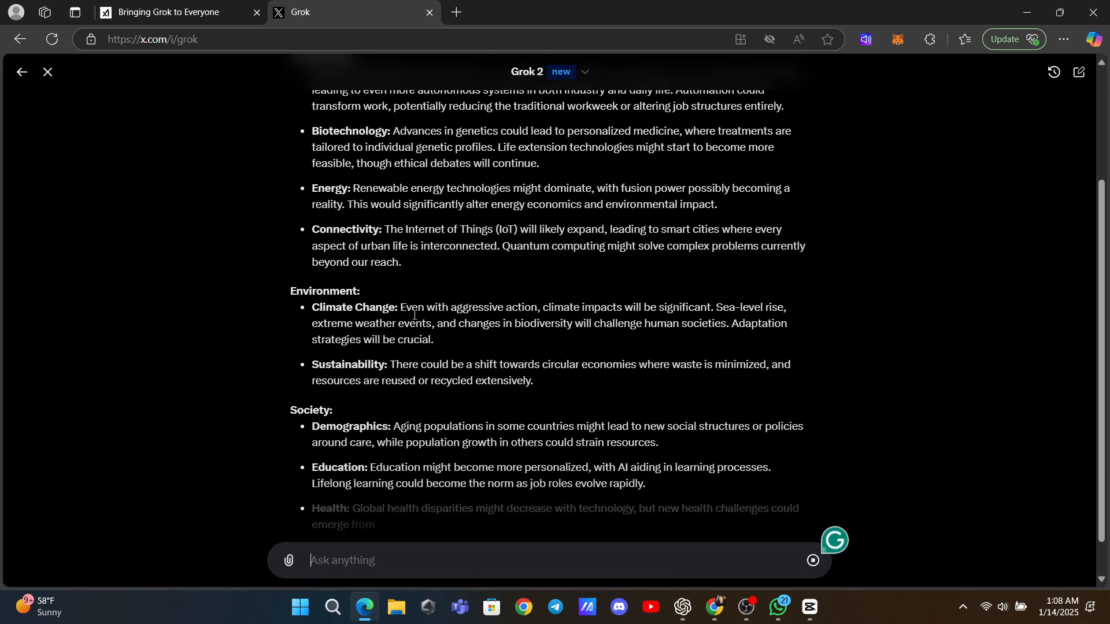
{"action": "scroll", "scroll_direction": "down", "scroll_amount": 3}
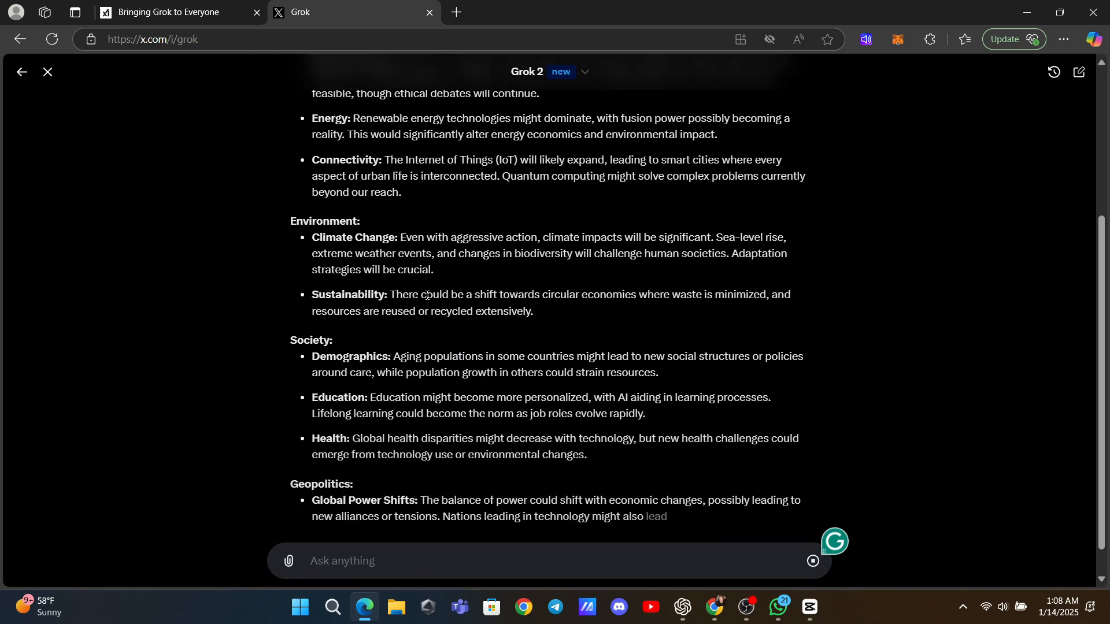
{"action": "scroll", "scroll_direction": "up", "scroll_amount": 3}
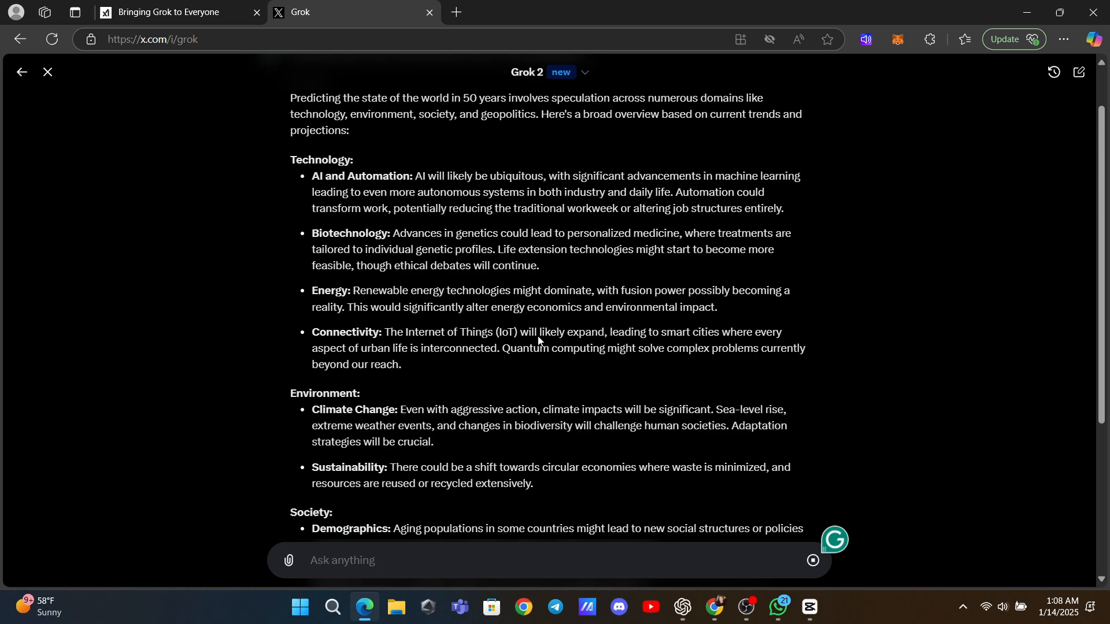
{"action": "scroll", "scroll_direction": "up", "scroll_amount": 3}
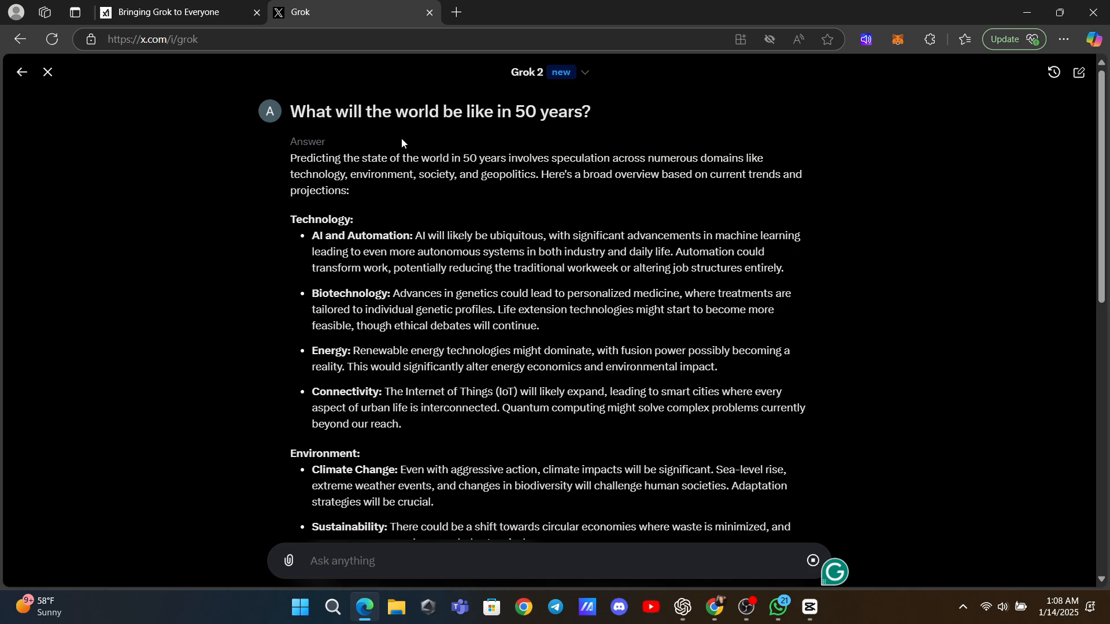
- Open the xAI Grok product page and scroll down to its image generation section
{"action": "left_click", "coordinate": [168, 12]}
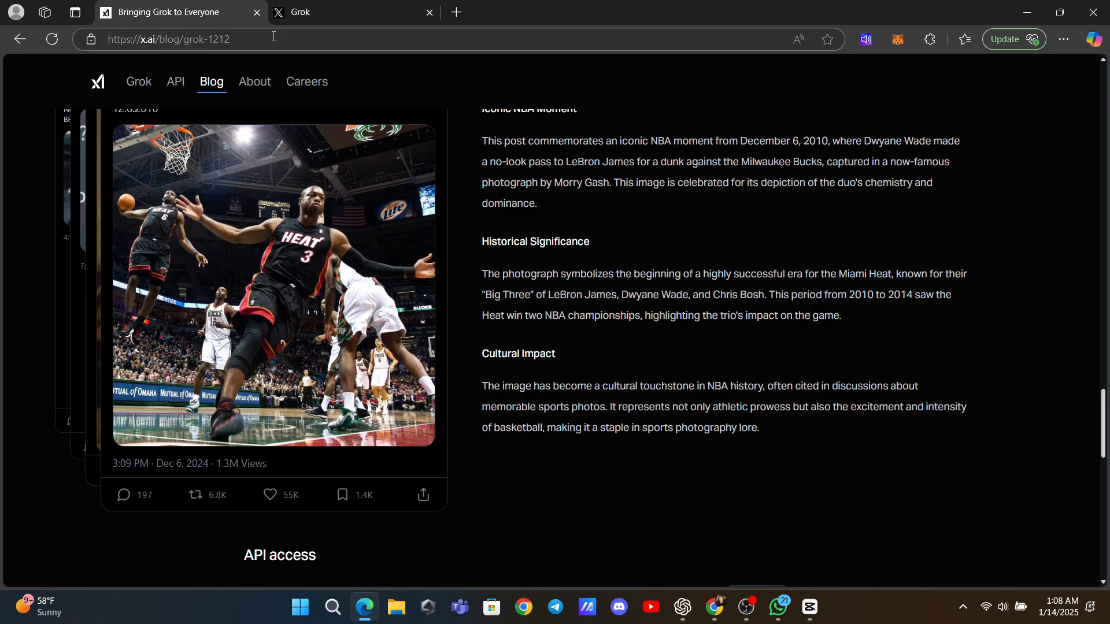
{"action": "scroll", "scroll_direction": "up", "scroll_amount": 3}
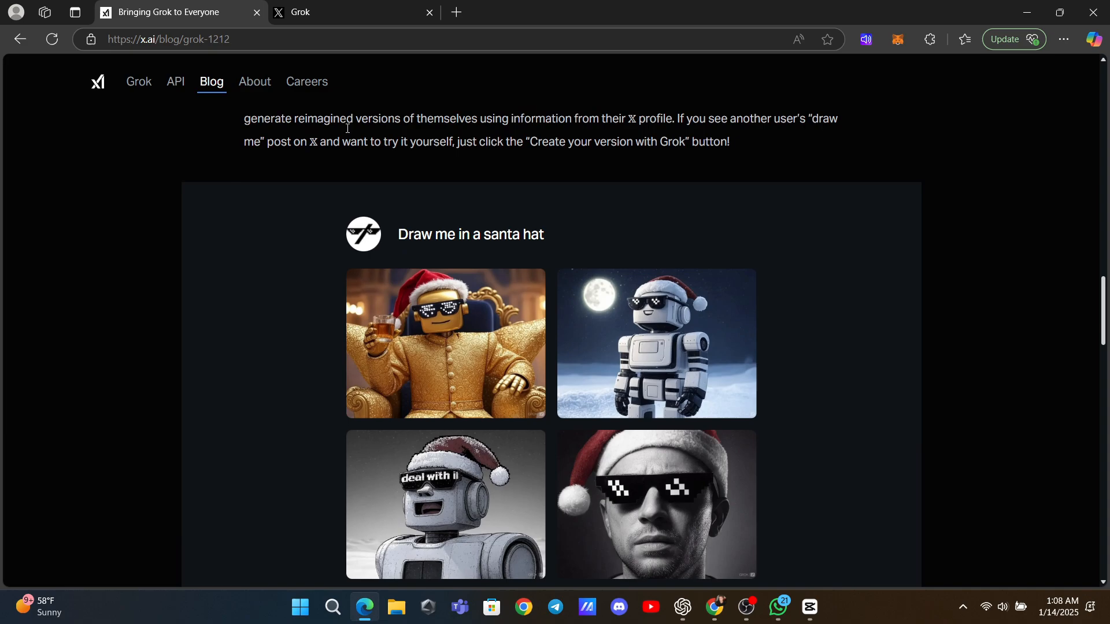
{"action": "left_click", "coordinate": [139, 82]}
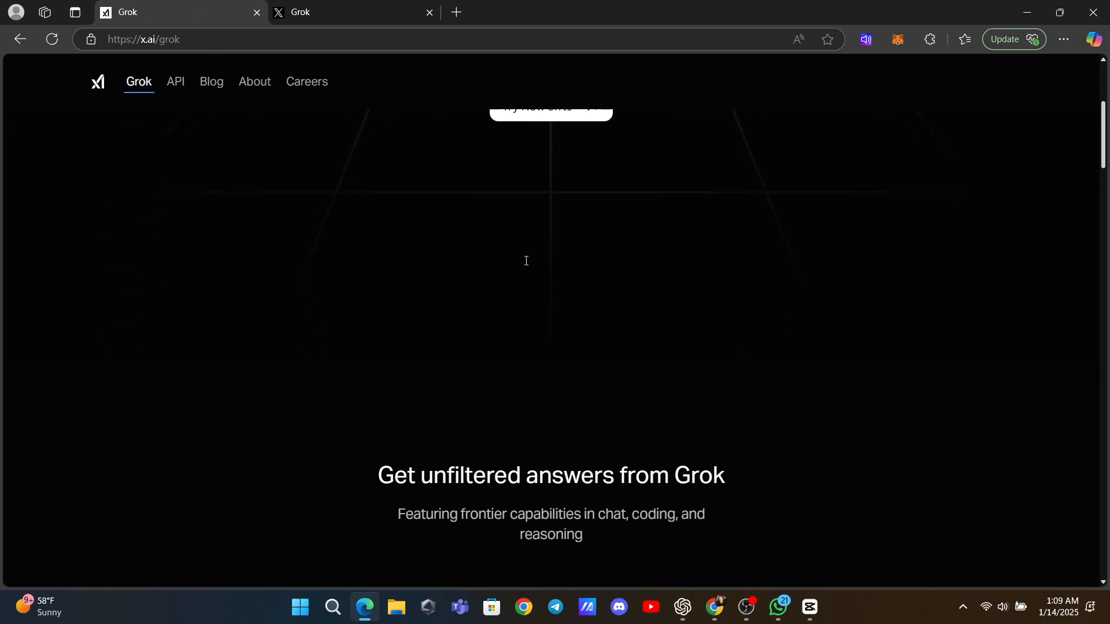
{"action": "scroll", "scroll_direction": "down", "scroll_amount": 3}
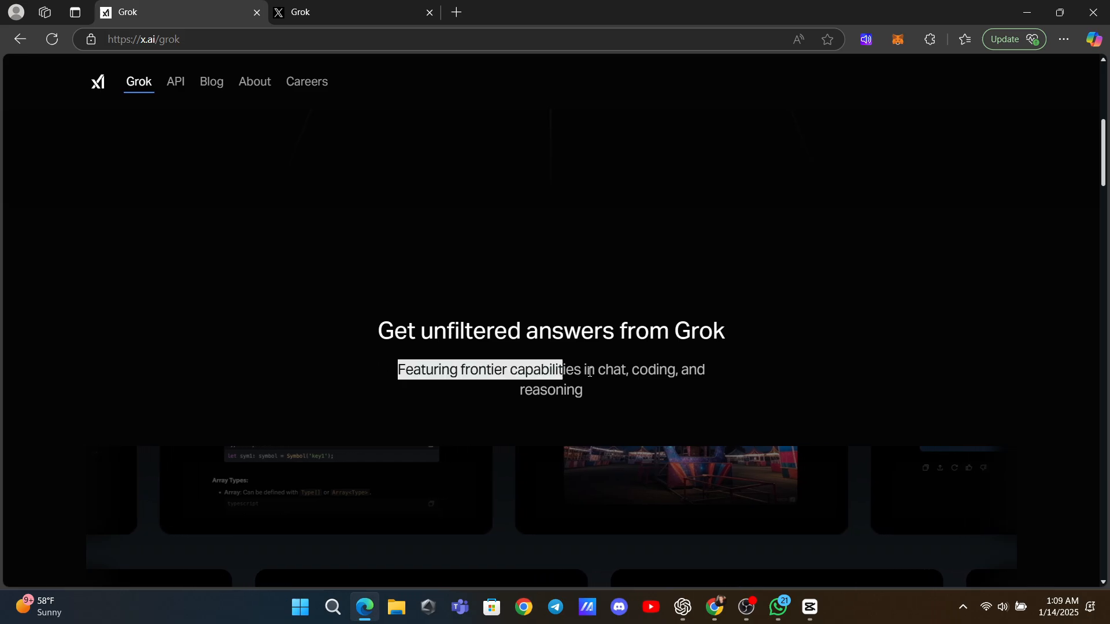
{"action": "scroll", "scroll_direction": "down", "scroll_amount": 3}
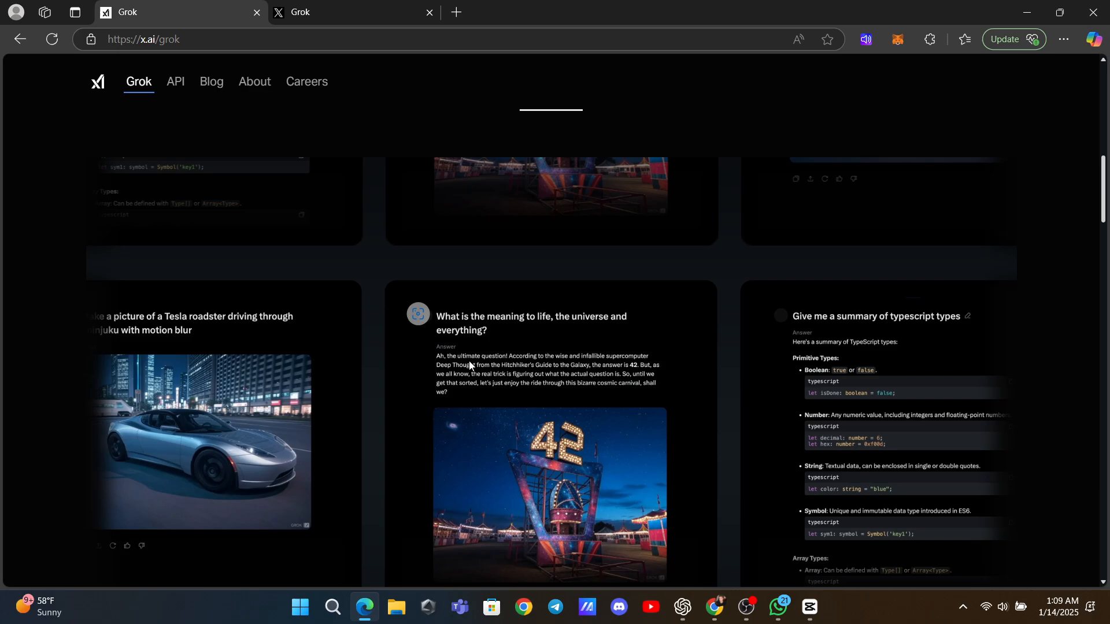
{"action": "scroll", "scroll_direction": "down", "scroll_amount": 3}
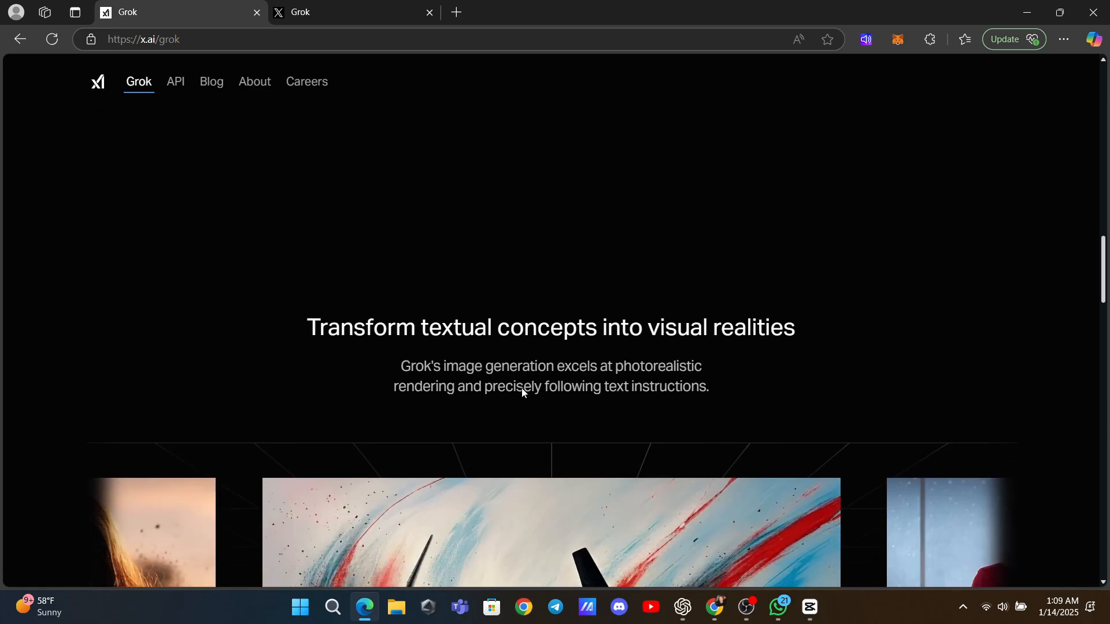
- Read the xAI API page's public beta and free credits sections, then choose Let's go
{"action": "left_click", "coordinate": [174, 82]}
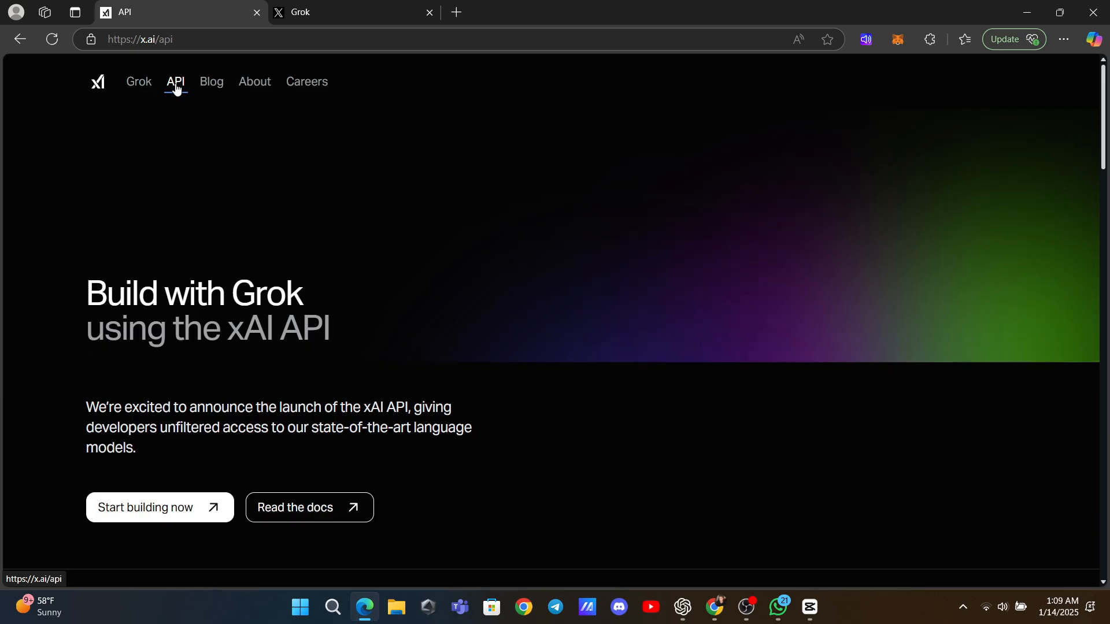
{"action": "mouse_move", "coordinate": [293, 388]}
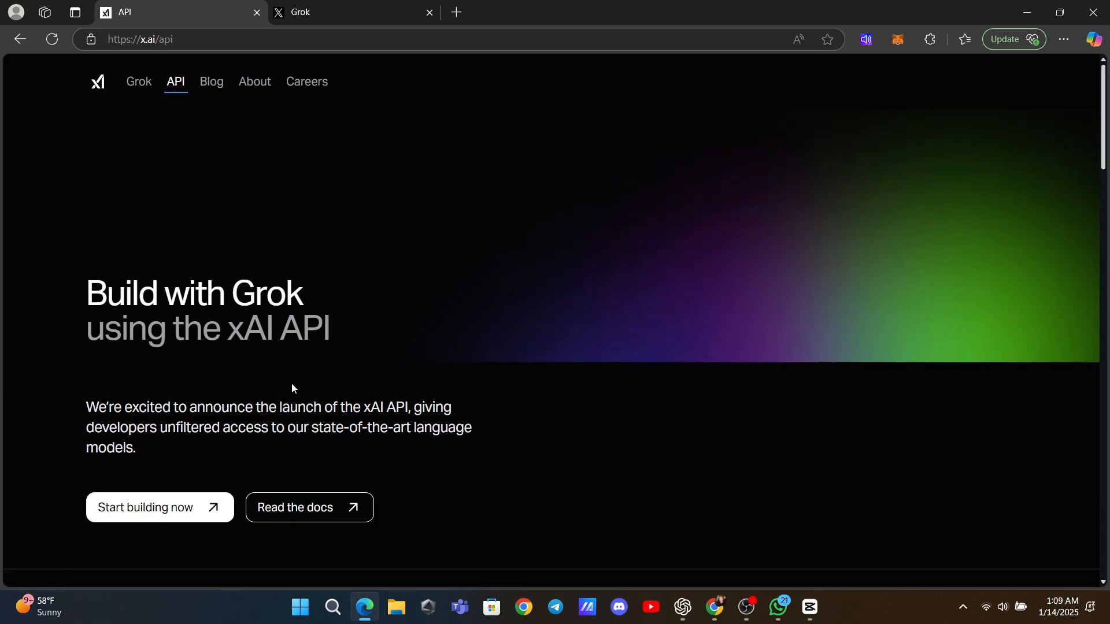
{"action": "scroll", "scroll_direction": "down", "scroll_amount": 3}
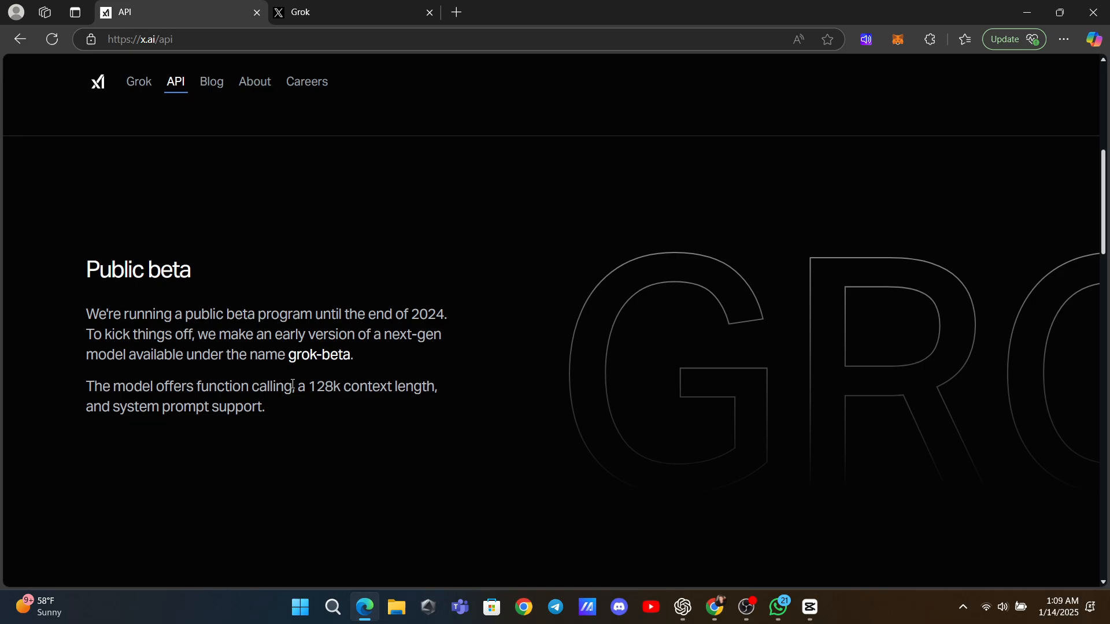
{"action": "scroll", "scroll_direction": "down", "scroll_amount": 3}
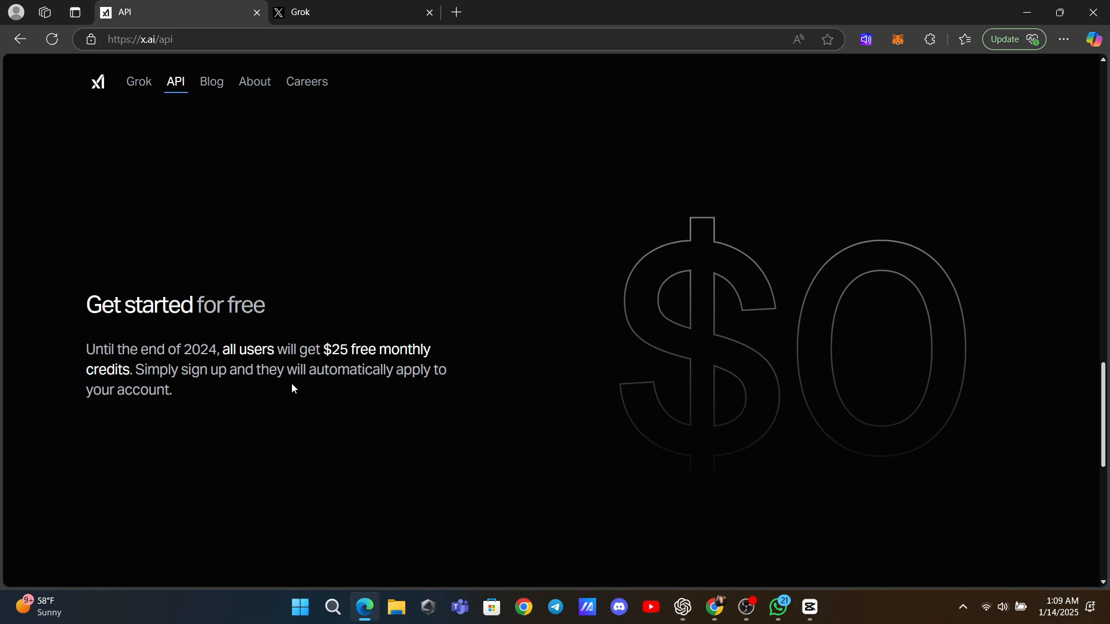
{"action": "mouse_move", "coordinate": [119, 382]}
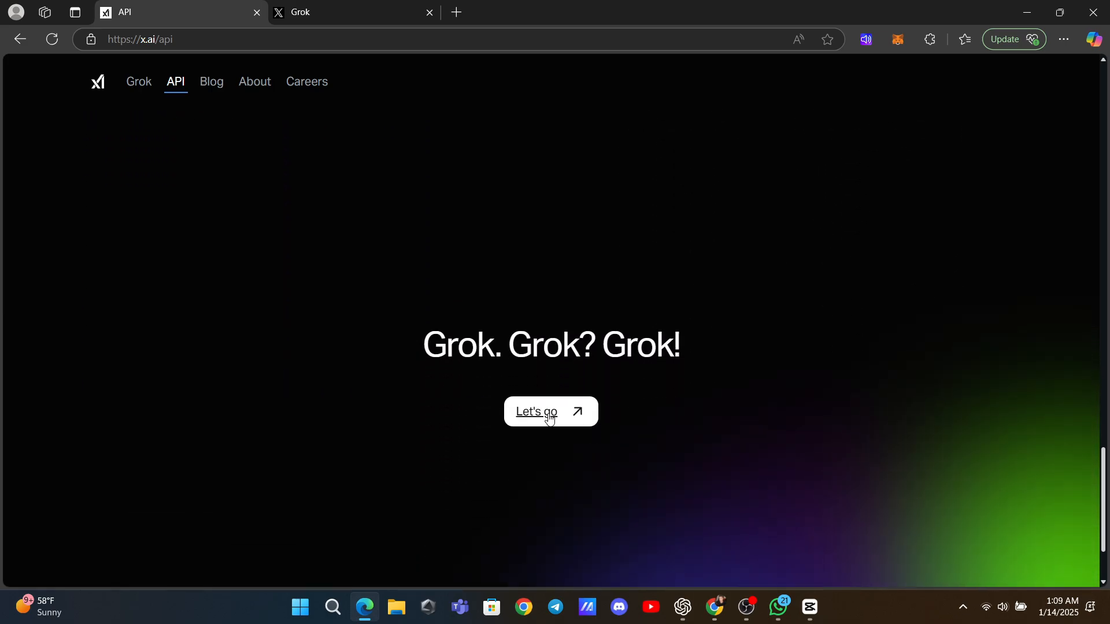
{"action": "left_click", "coordinate": [550, 411]}
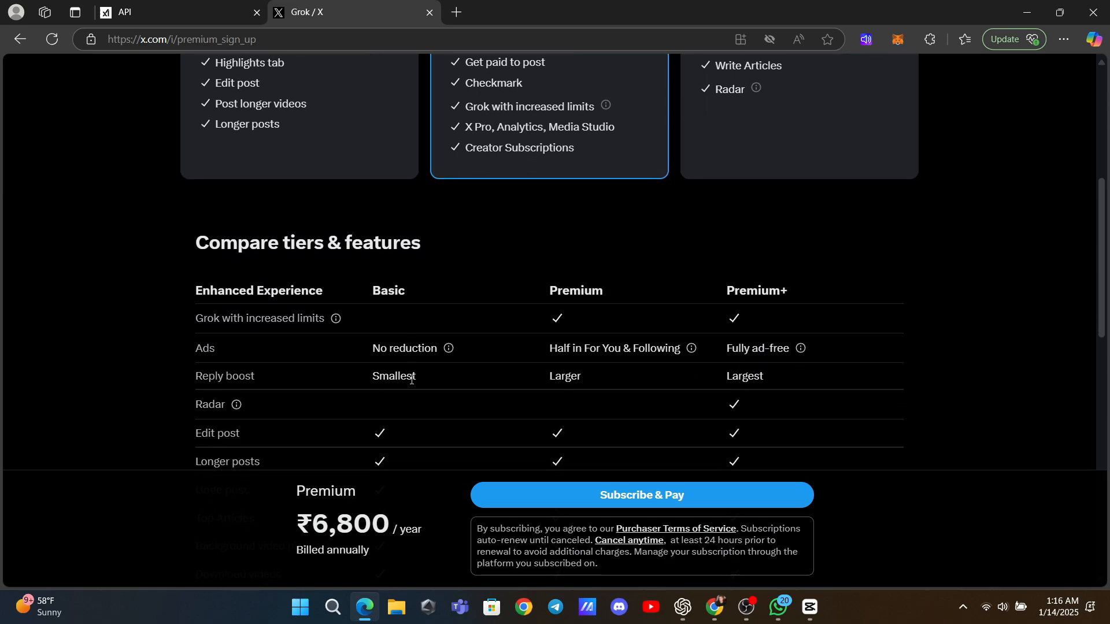
- Review the Basic, Premium and Premium+ prices, then start a new Grok chat
{"action": "scroll", "scroll_direction": "up", "scroll_amount": 3}
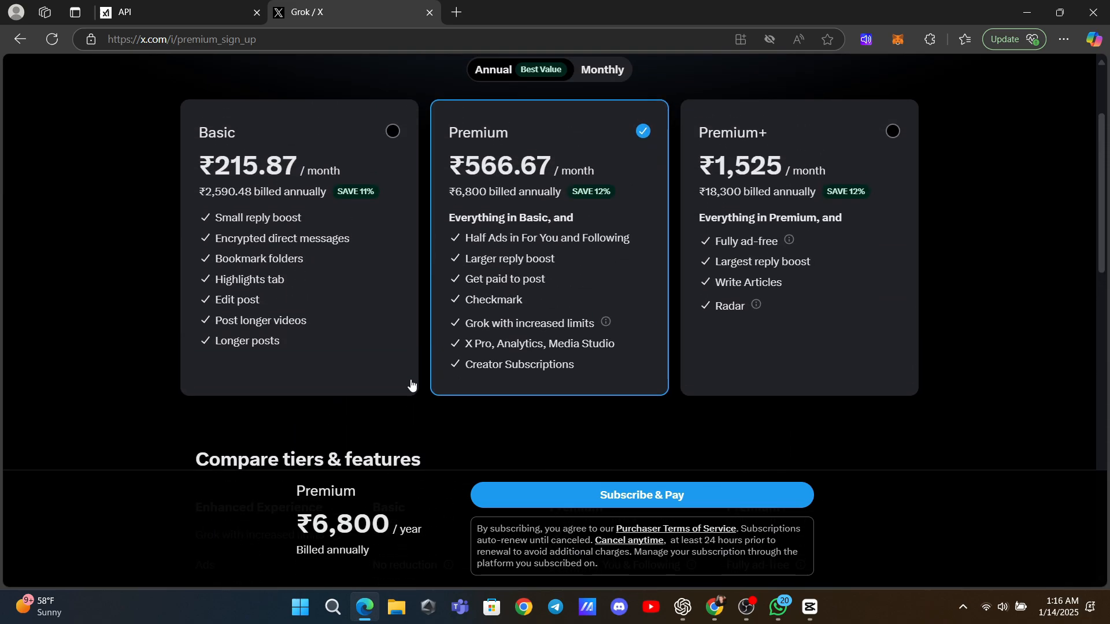
{"action": "mouse_move", "coordinate": [407, 373]}
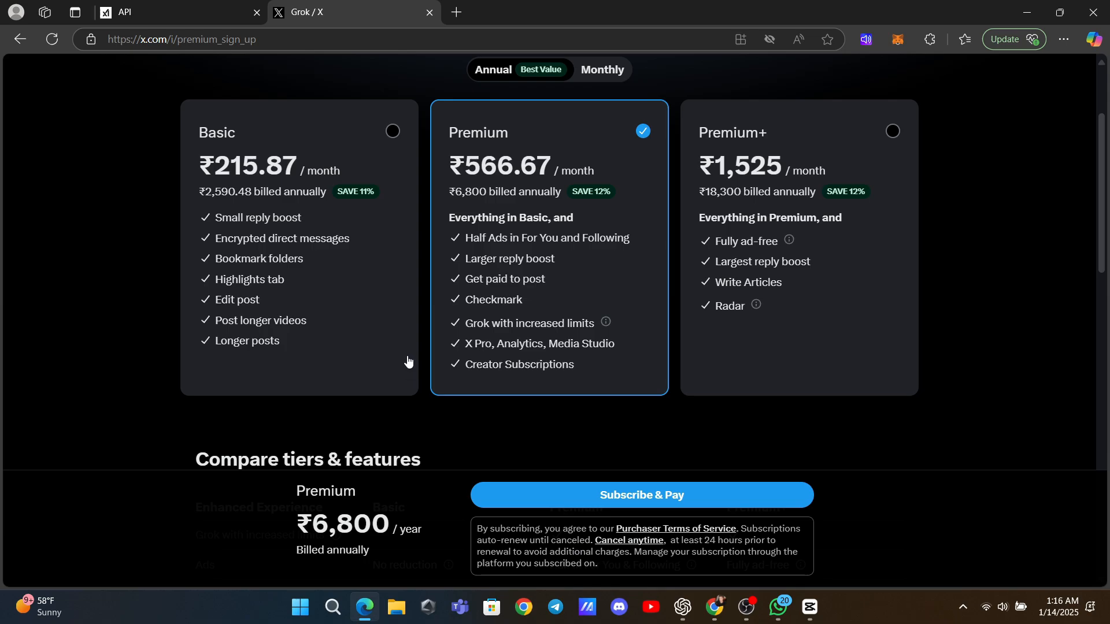
{"action": "mouse_move", "coordinate": [616, 242]}
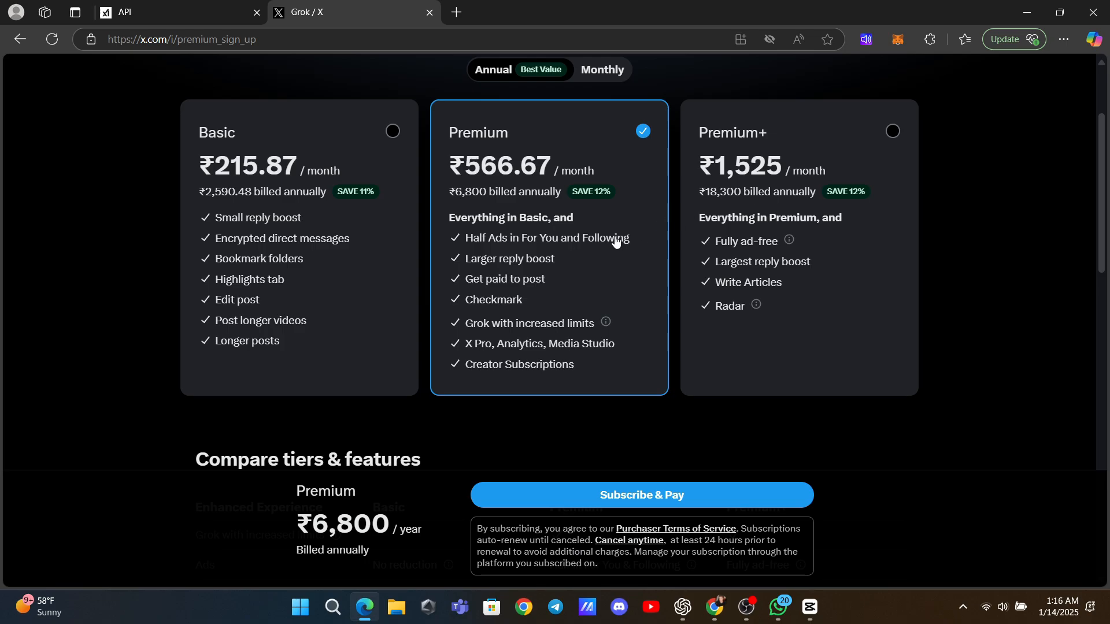
{"action": "mouse_move", "coordinate": [131, 115]}
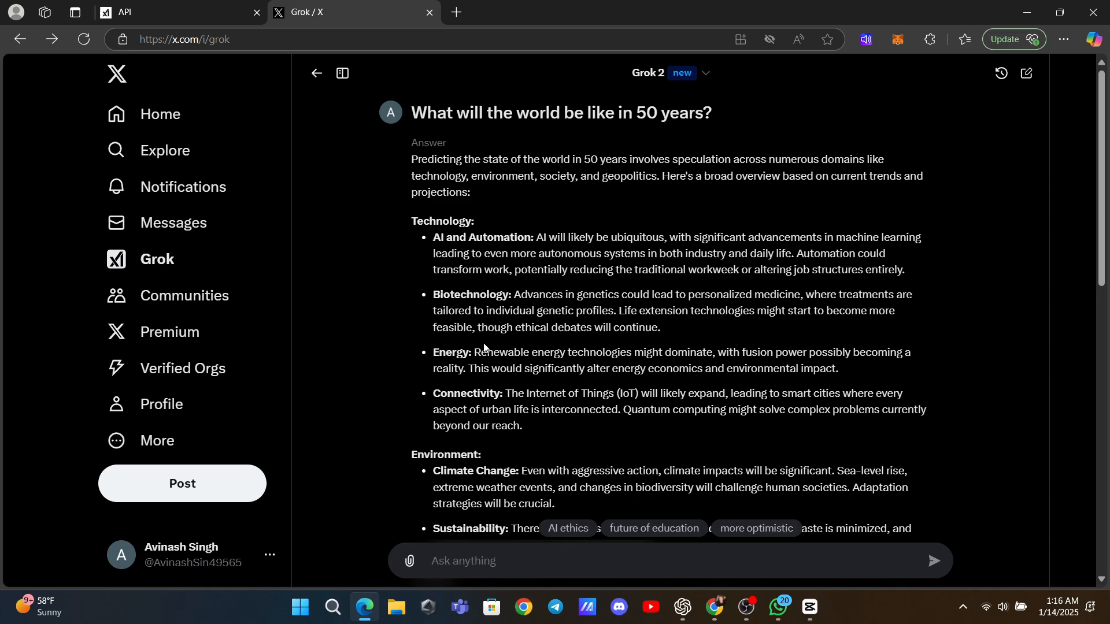
{"action": "left_click", "coordinate": [315, 73]}
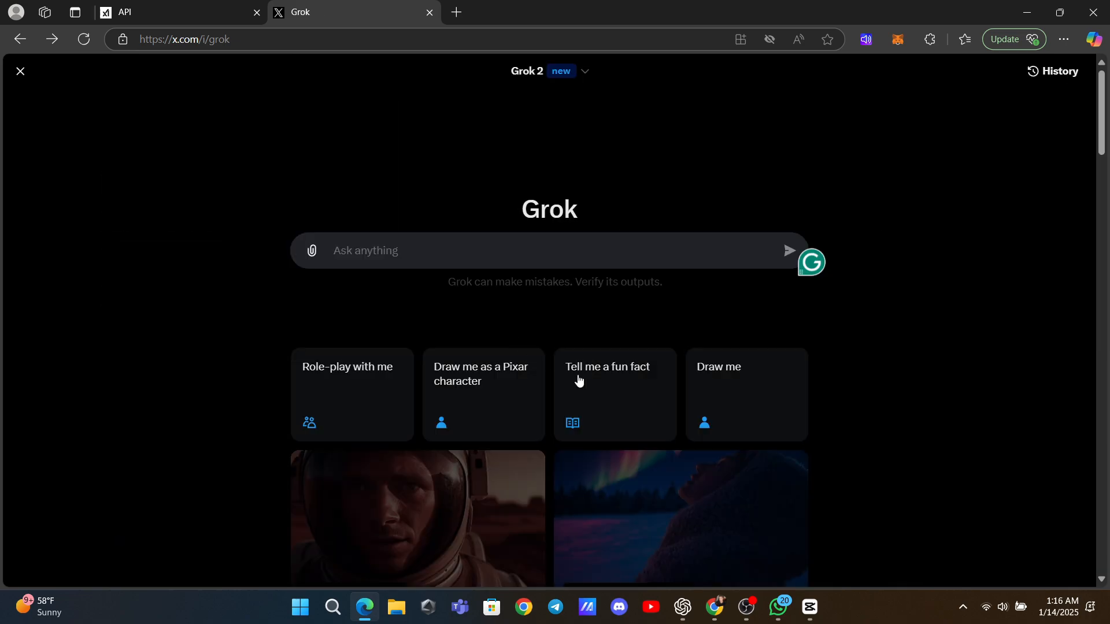